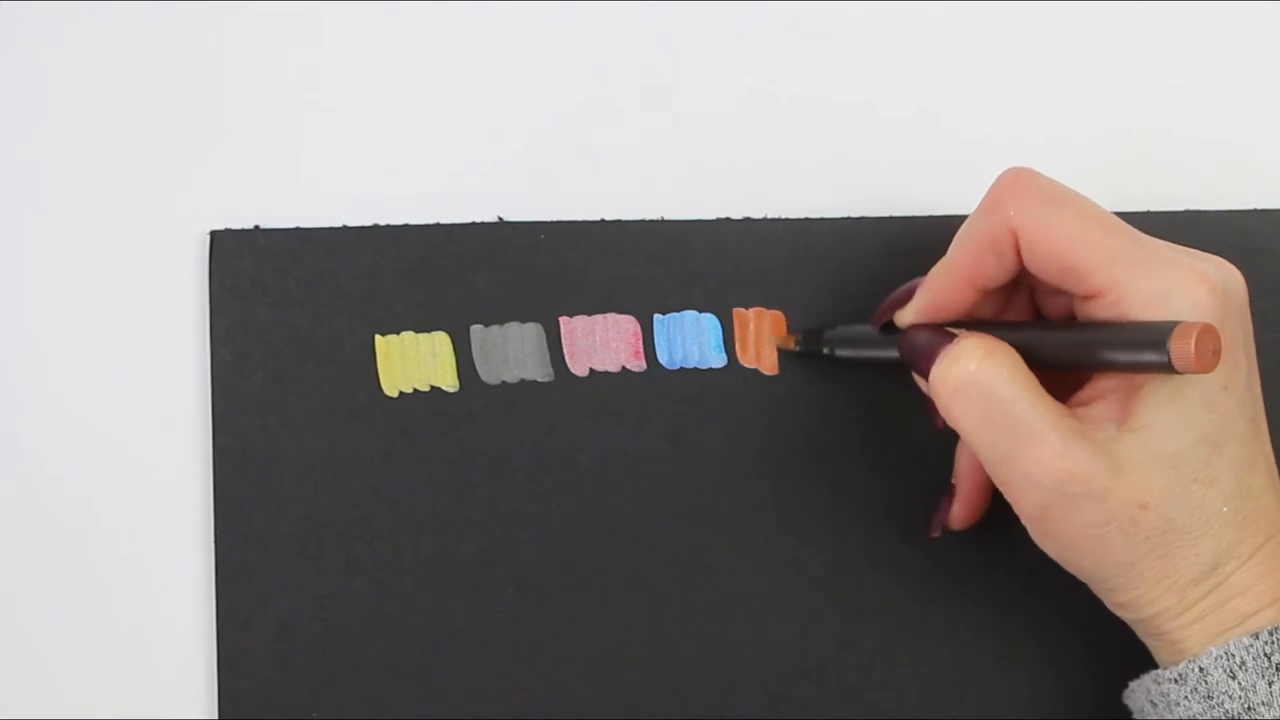
{"action": "left_click_drag", "start_coordinate": [780, 340], "coordinate": [810, 340]}
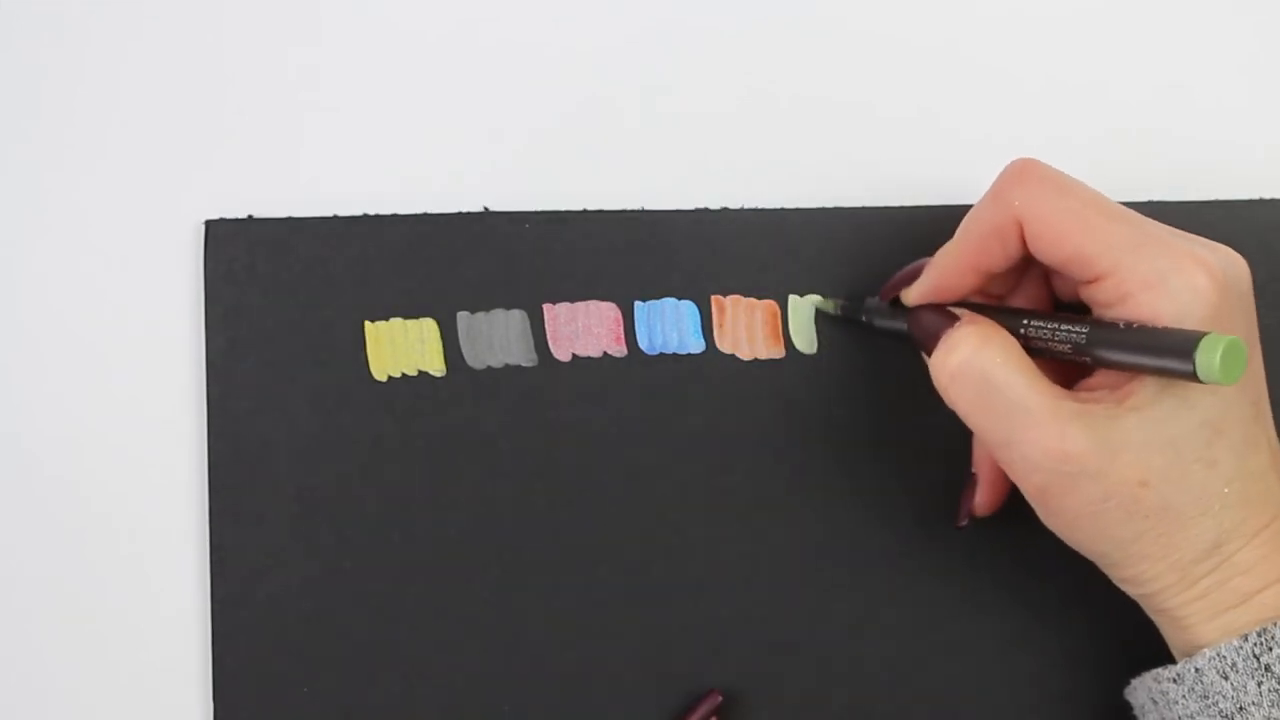